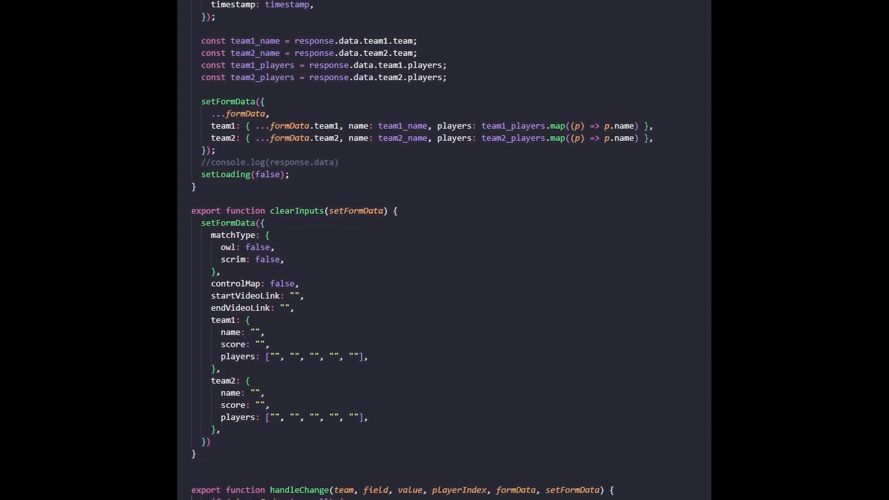
Tick OWL on the match form and correct the team 1 name to LOS ANGELES GLADIATORS
scroll(down, 3)
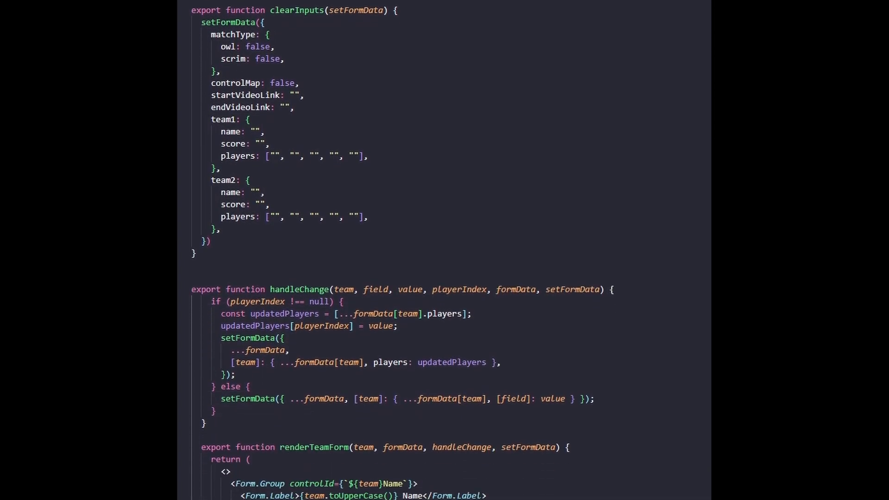
scroll(down, 3)
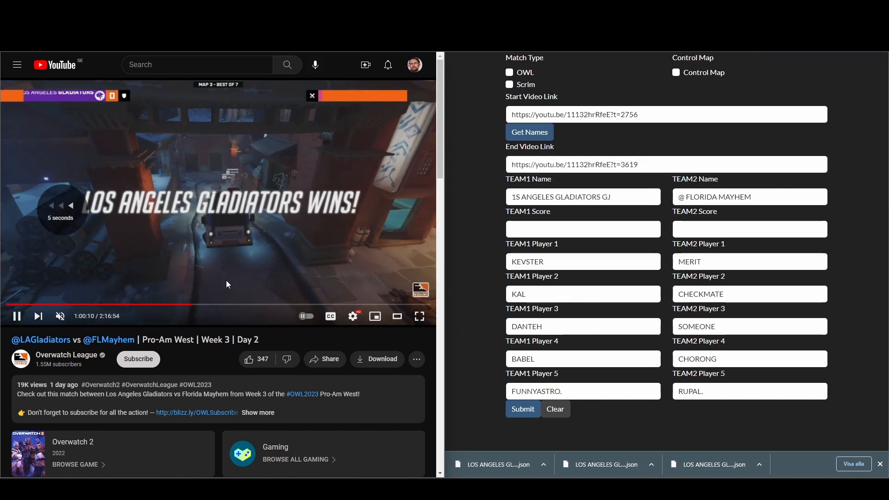
click(509, 73)
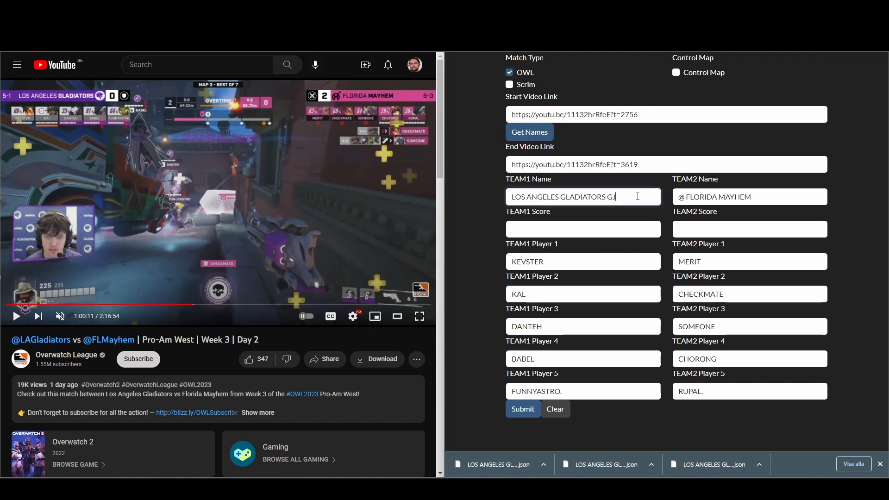
click(749, 229)
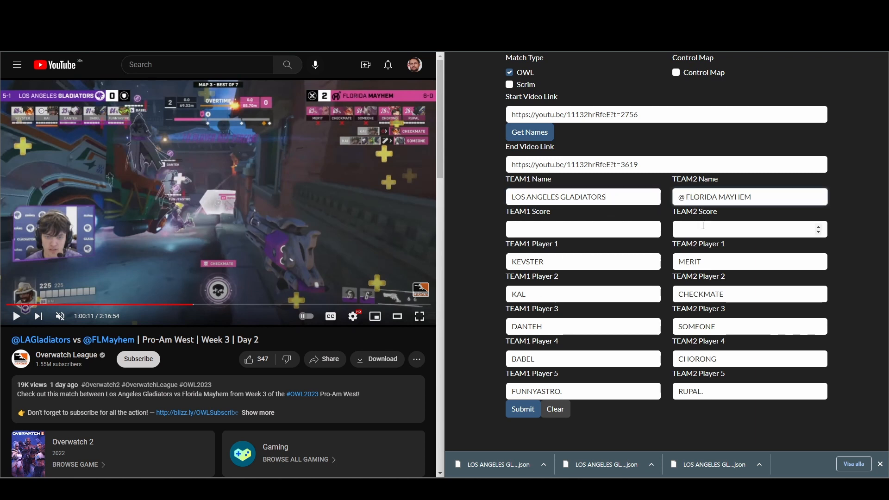
click(749, 197)
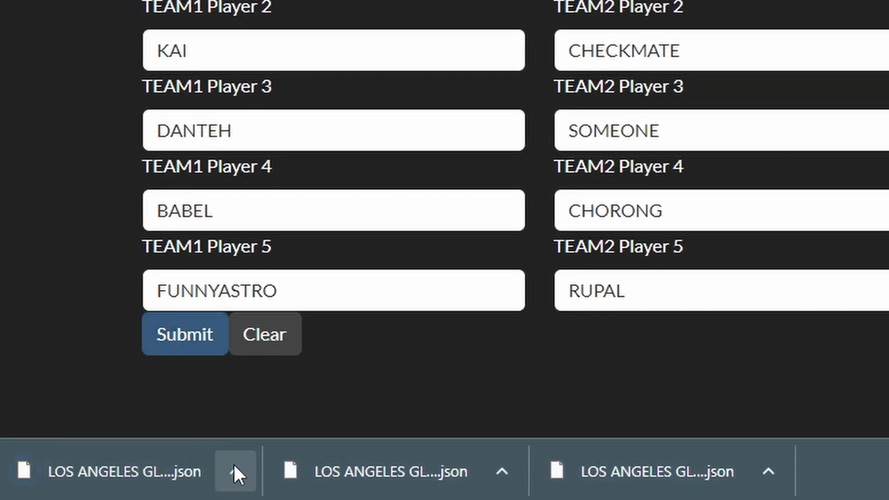
Open the options menu for the first downloaded .json file in the download bar
click(237, 472)
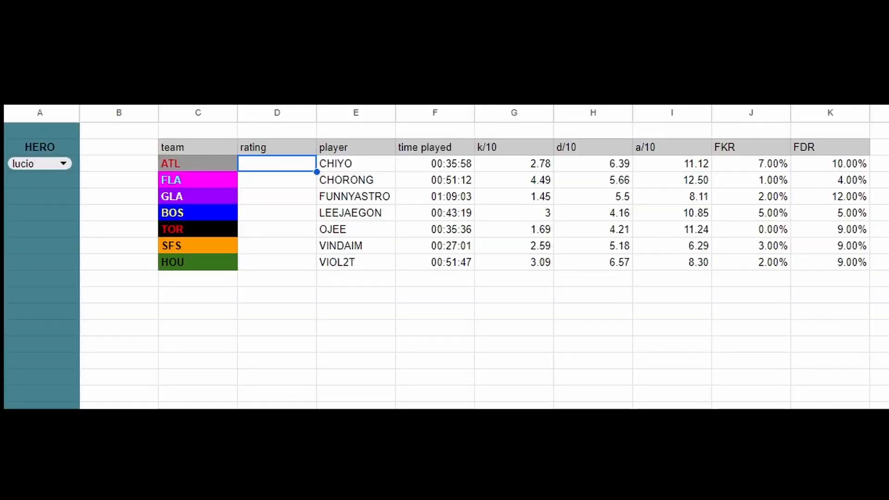
mouse_move(115, 378)
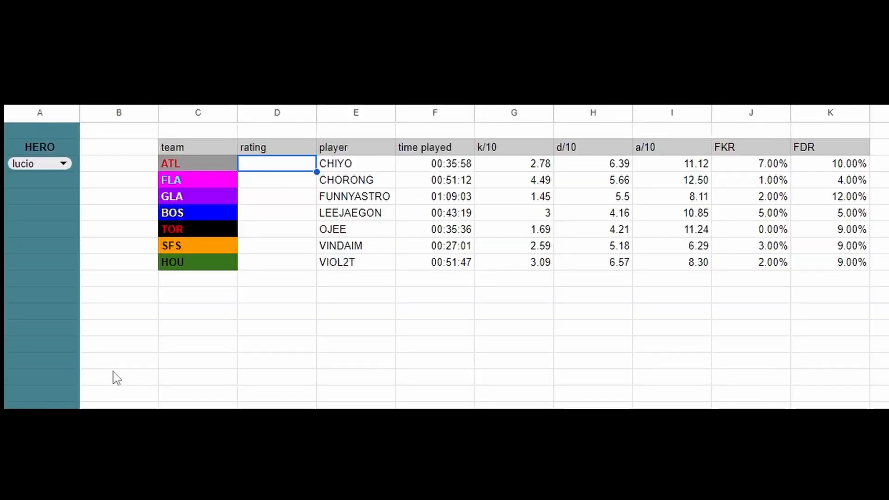
mouse_move(52, 180)
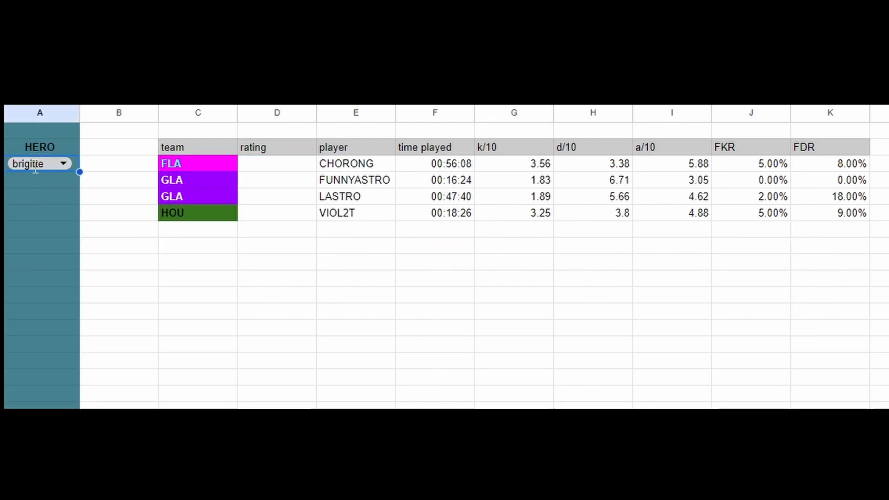
Switch the HERO dropdown from brigitte to dva, then reopen the hero list
click(39, 163)
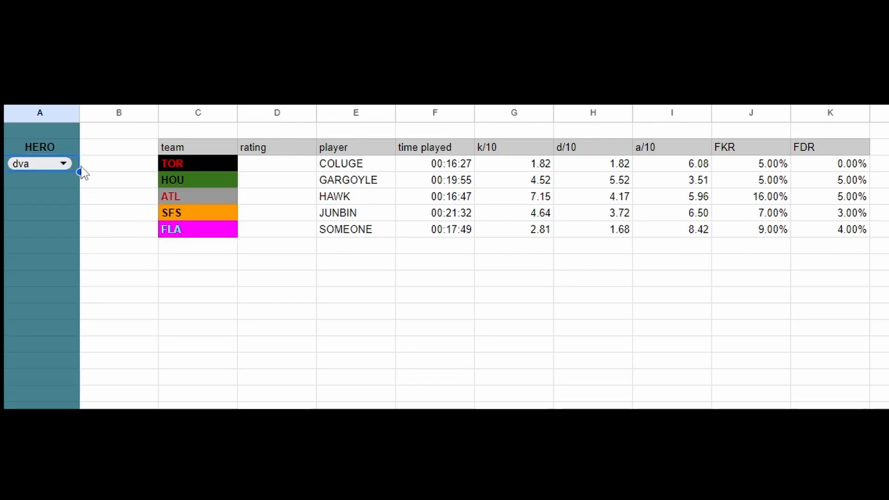
click(62, 163)
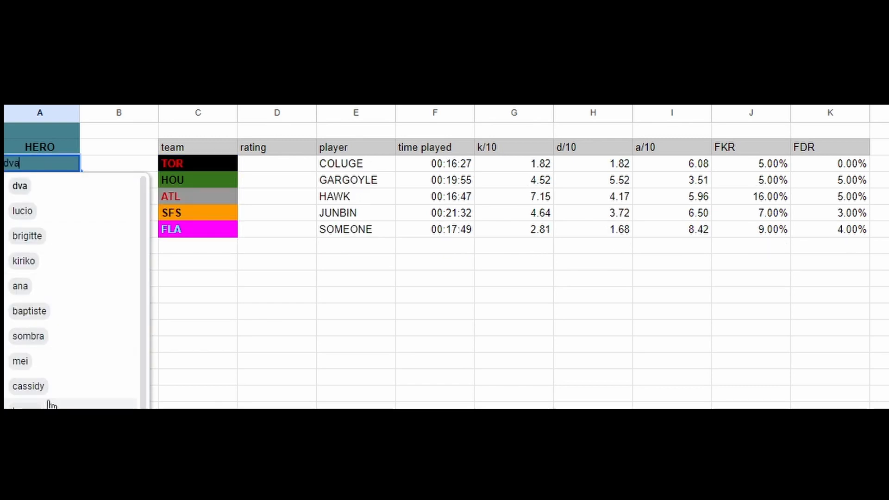
click(28, 336)
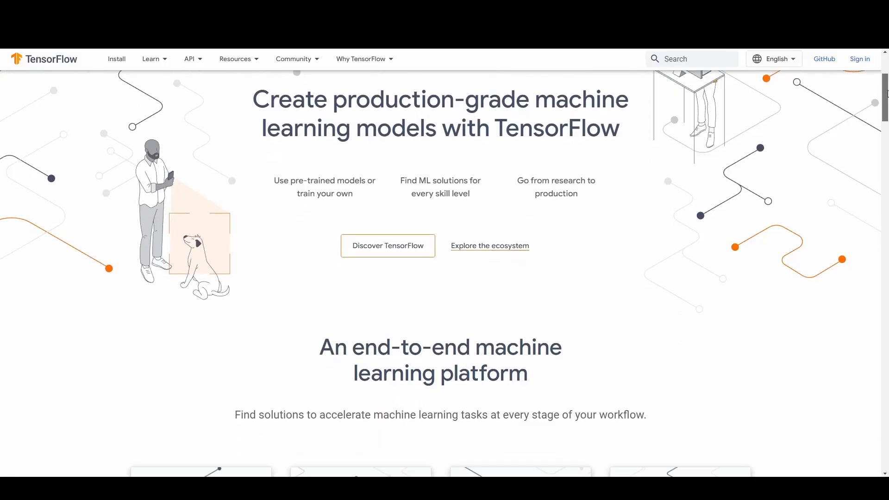
Scroll through the TensorFlow and PyTorch homepages
scroll(down, 3)
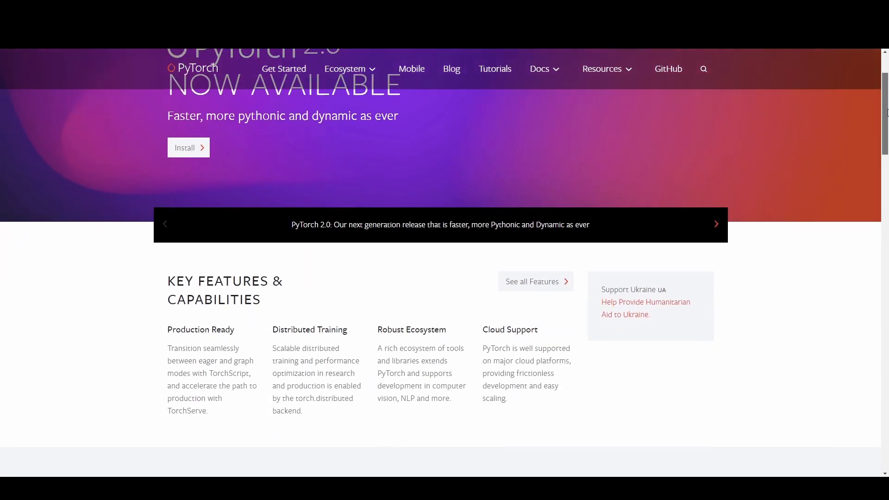
scroll(down, 3)
text(machine lea)
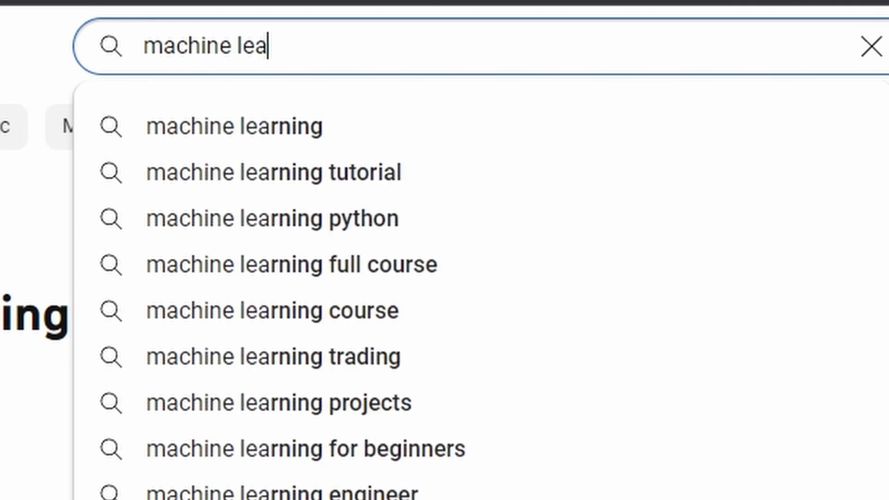
Pick the 'machine learning' suggestion in the YouTube search box
click(274, 172)
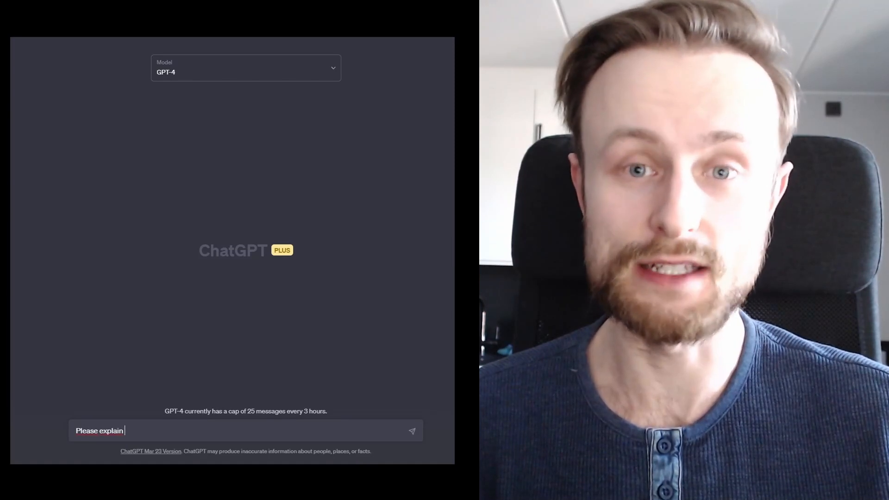
Type a batch size and learning rate question into ChatGPT, then scroll the chat
text(machine learning hyperparameters)
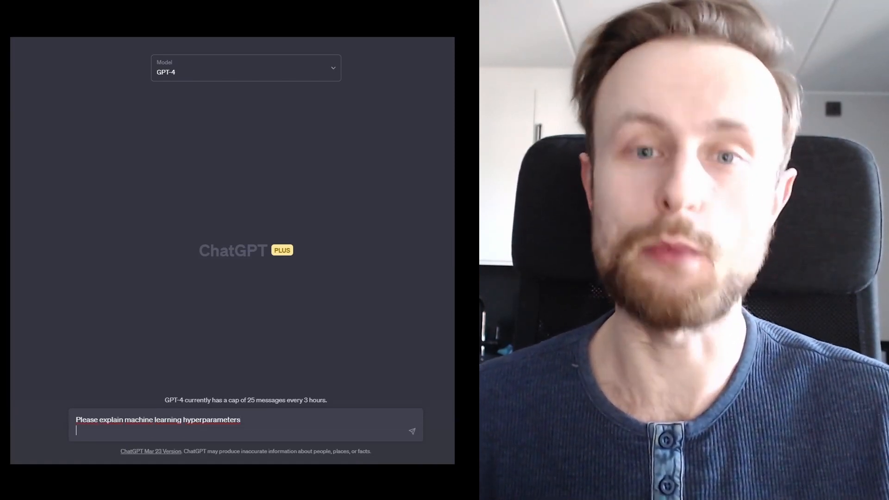
text(How does batch size and learning rate affect model training and performa)
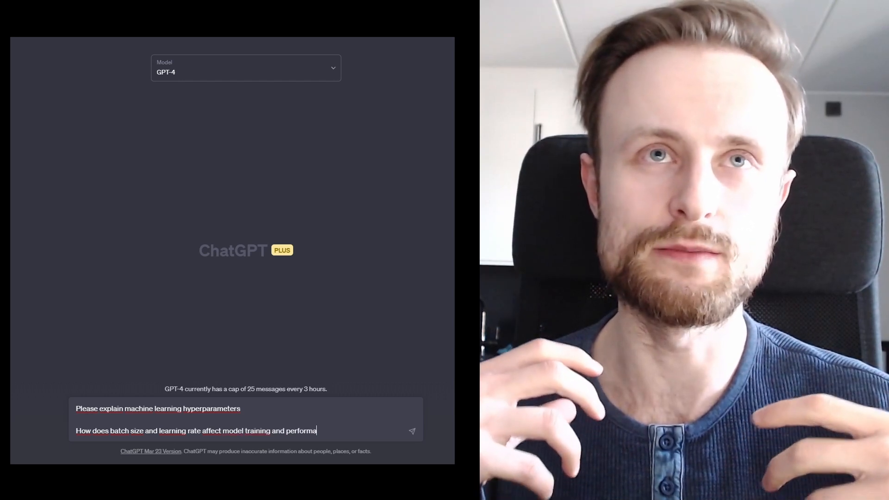
click(411, 430)
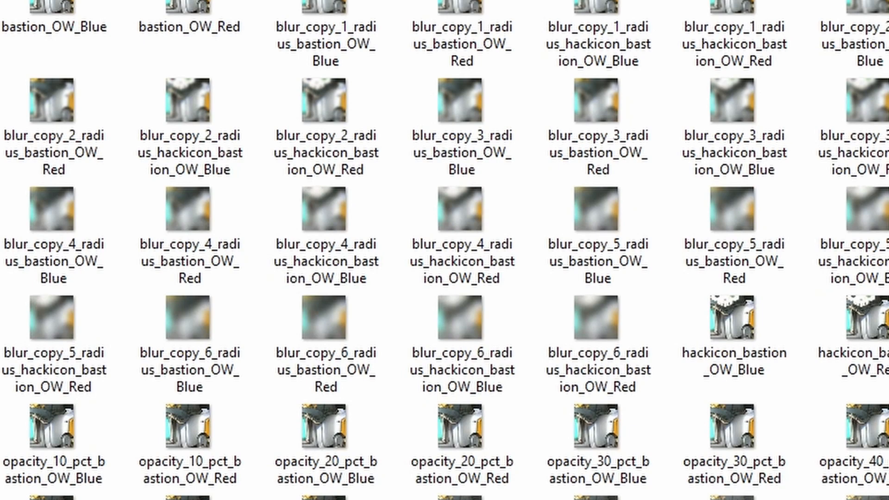
scroll(down, 3)
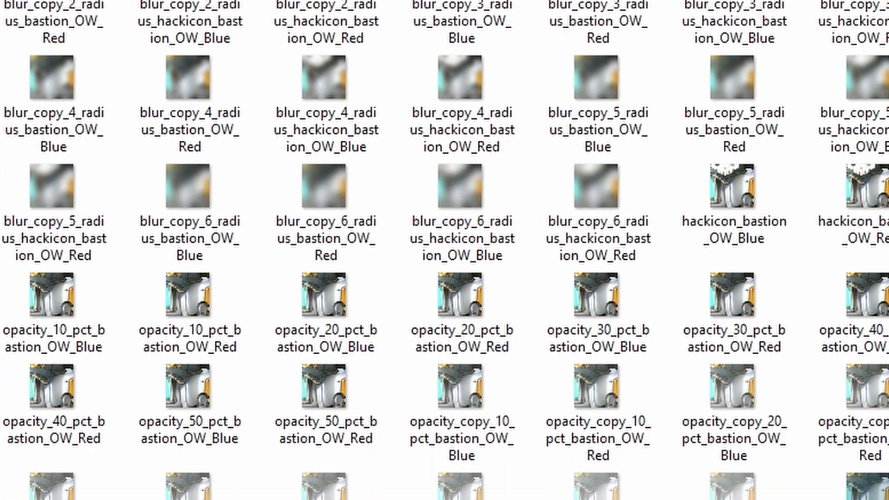
scroll(down, 3)
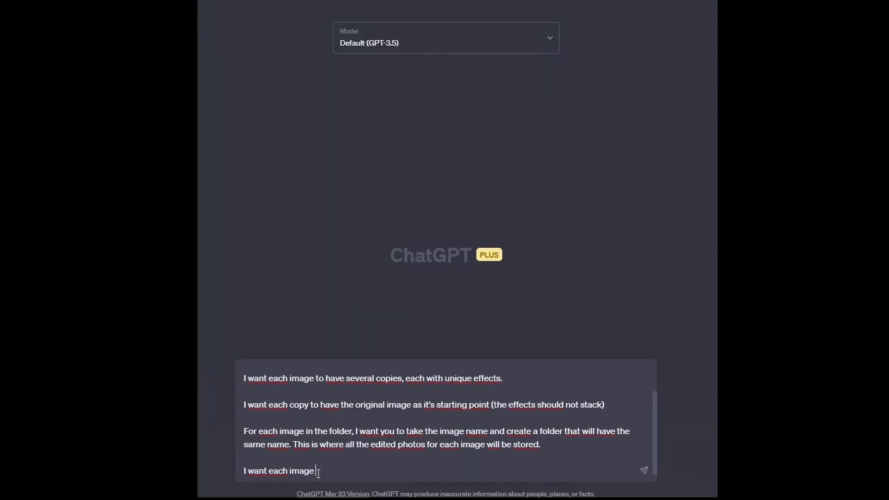
Add the three-level blur and 40% transparent gray overlay requirements to the prompt
text(to have a copy of itself where is has 3 varying degrees of blur.)
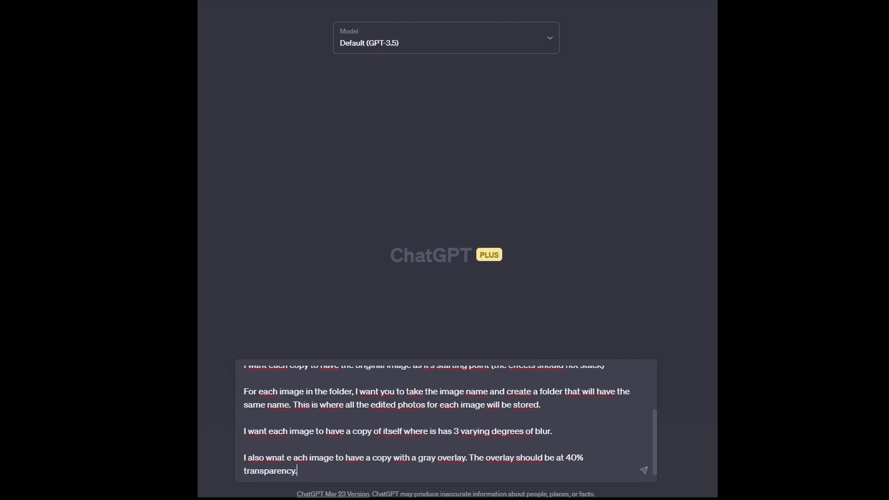
click(643, 469)
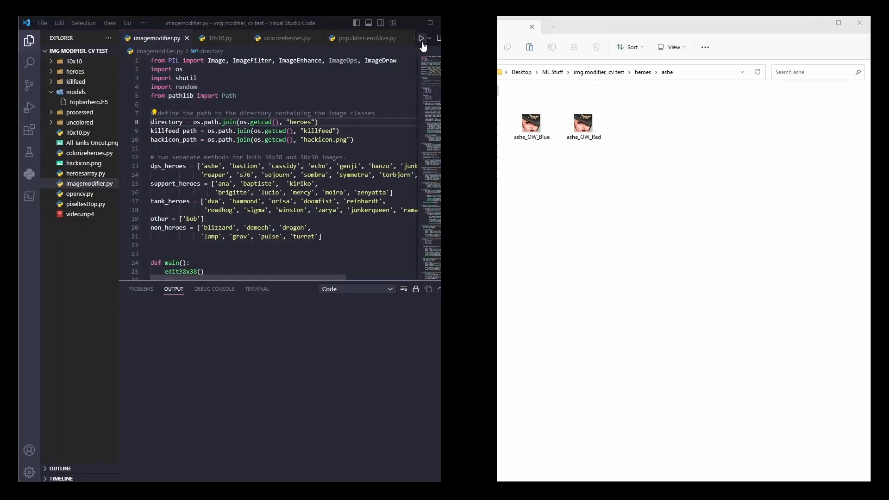
Open organize_data.py beside the data folder and bring up the Terminal panel
click(410, 38)
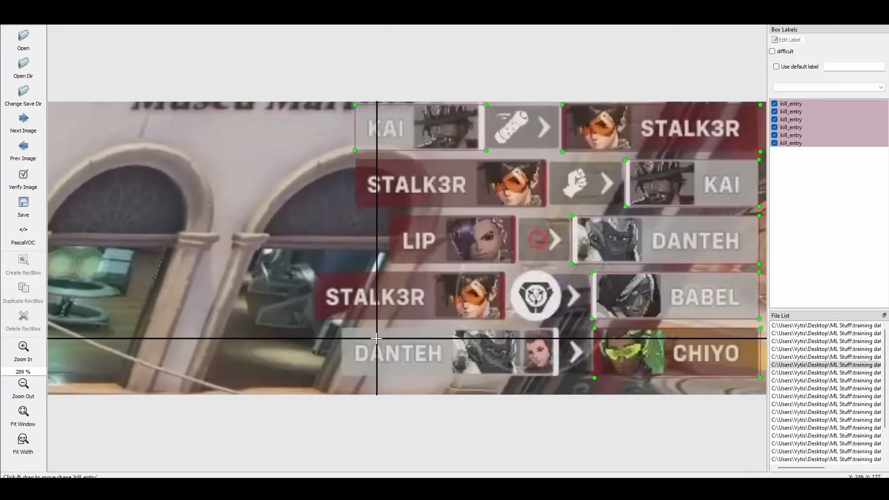
click(23, 203)
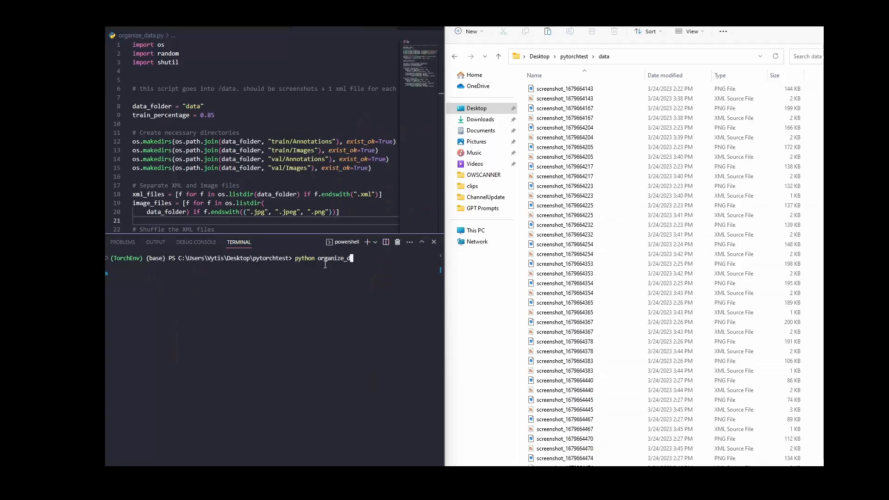
Run python organize_data.py to split the data, then type 'python convert'
key(Enter)
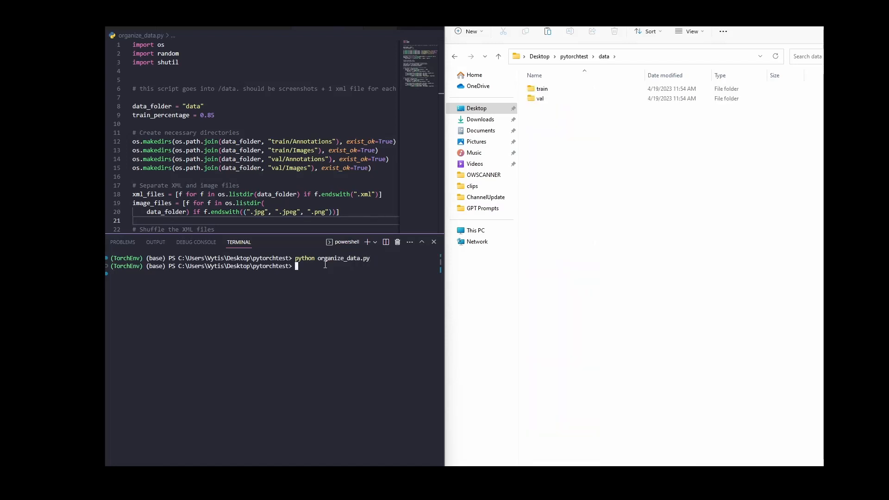
text(python convert)
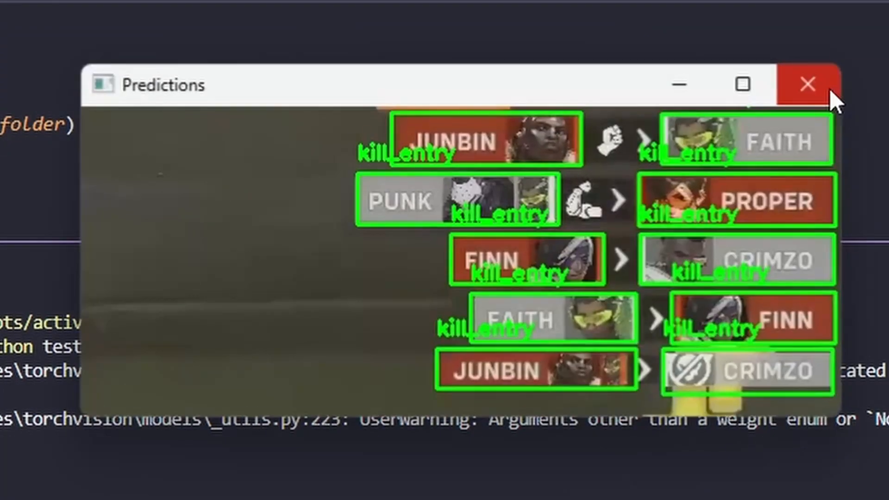
Close the OpenCV Predictions window showing green kill_entry boxes
click(804, 83)
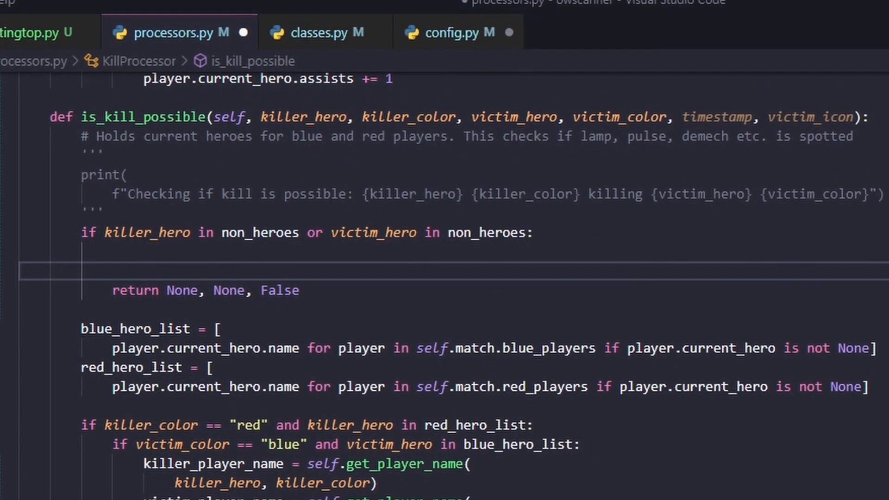
scroll(down, 3)
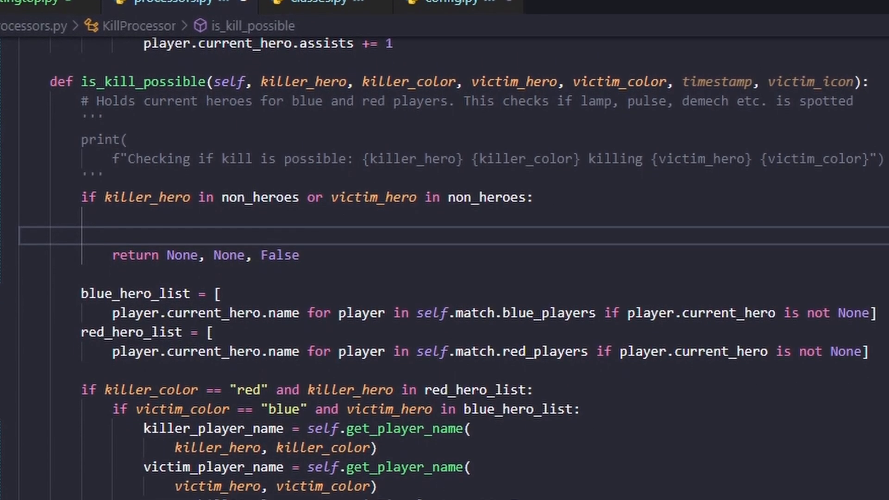
scroll(down, 3)
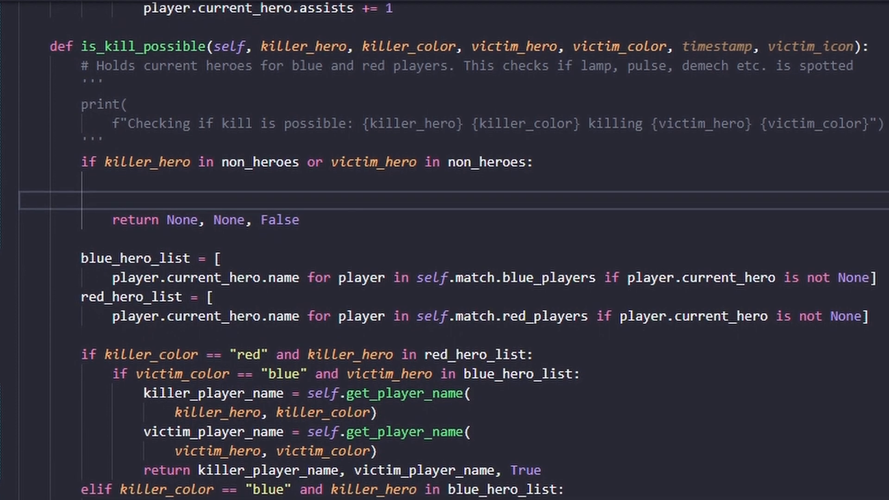
scroll(down, 3)
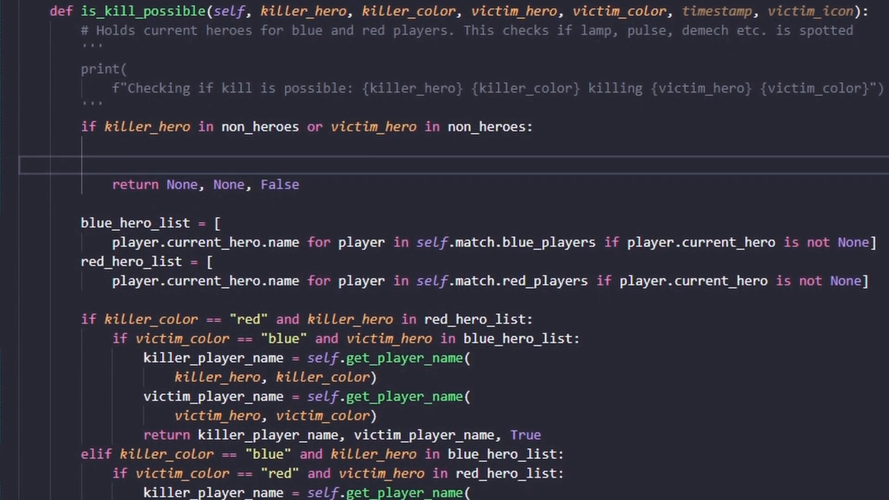
scroll(down, 3)
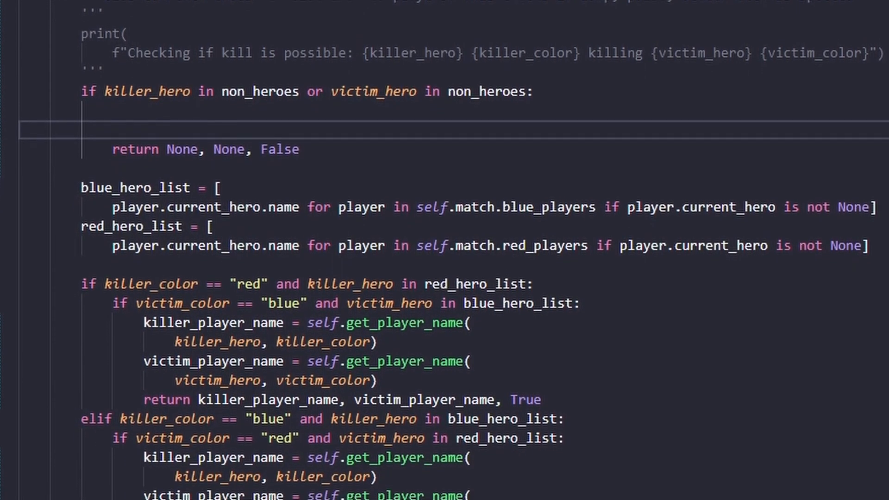
scroll(down, 3)
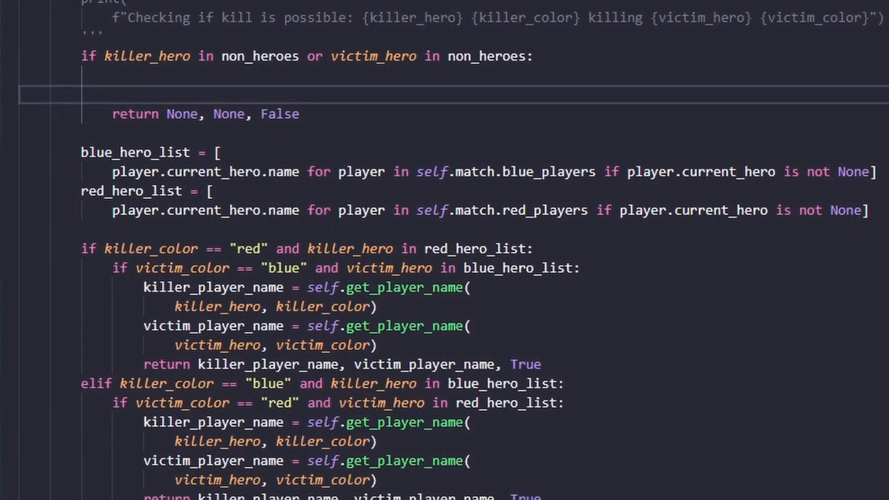